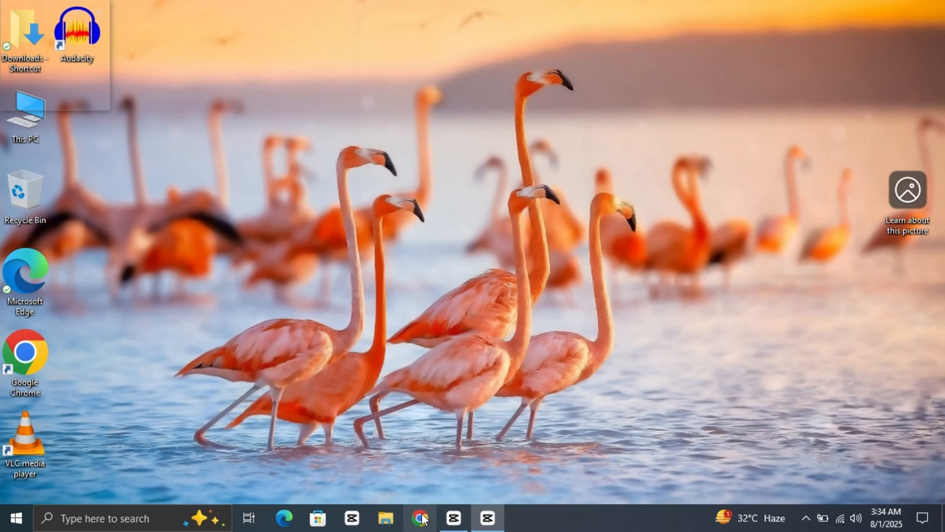
Launch Chrome and go to the Privacy and security page of Settings.
{"action": "left_click", "coordinate": [421, 523]}
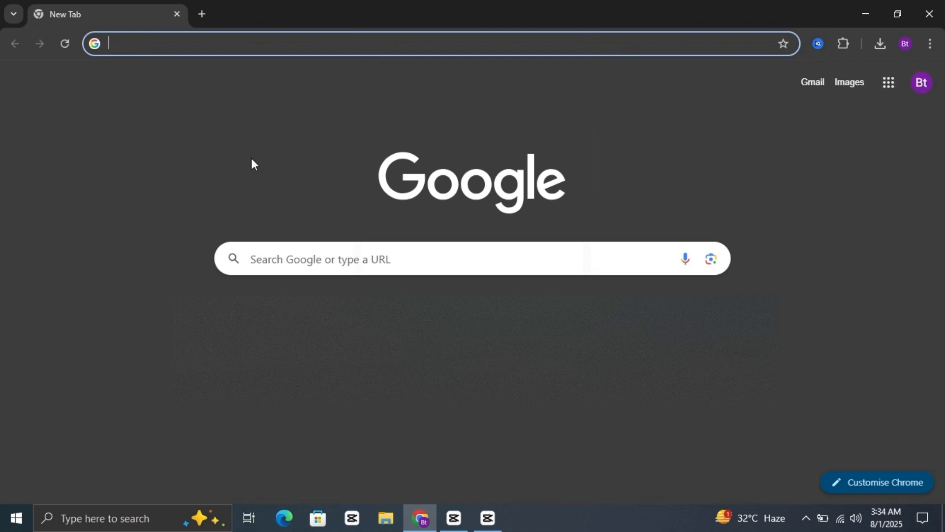
{"action": "left_click", "coordinate": [931, 44]}
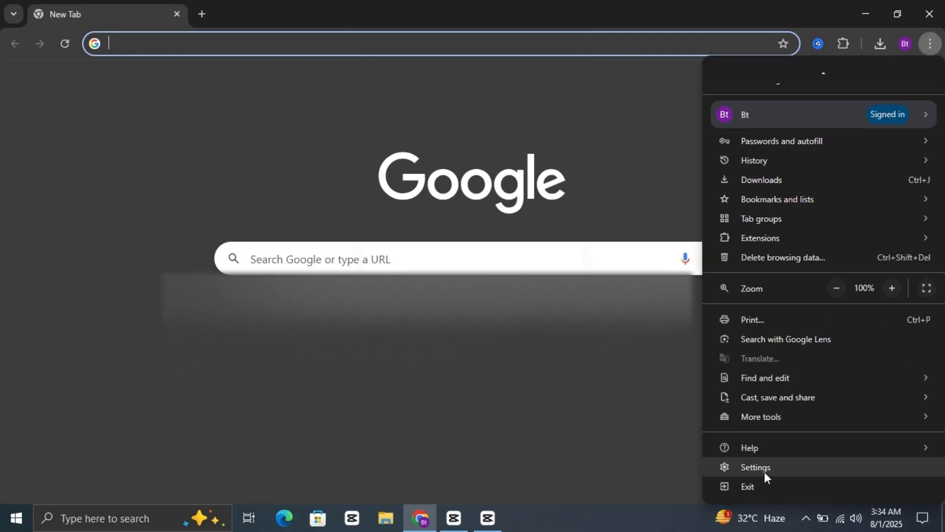
{"action": "left_click", "coordinate": [755, 467]}
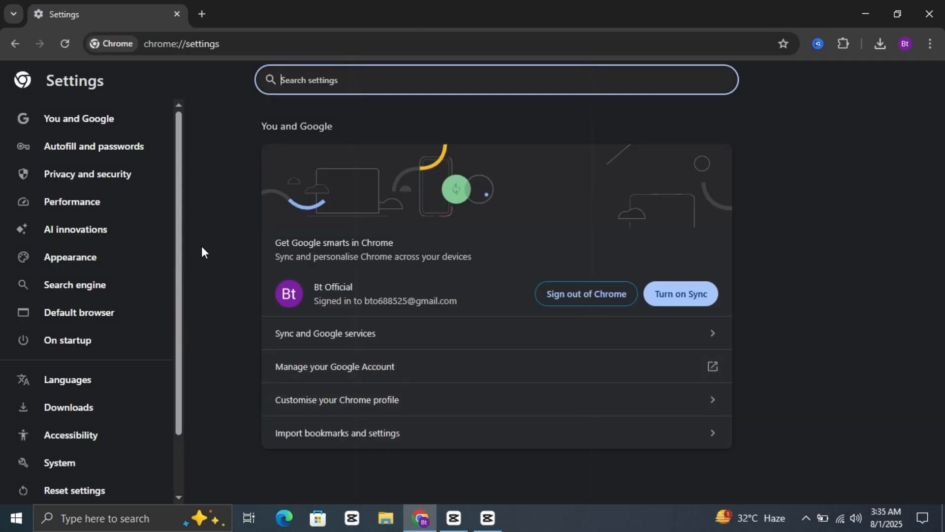
{"action": "left_click", "coordinate": [87, 174]}
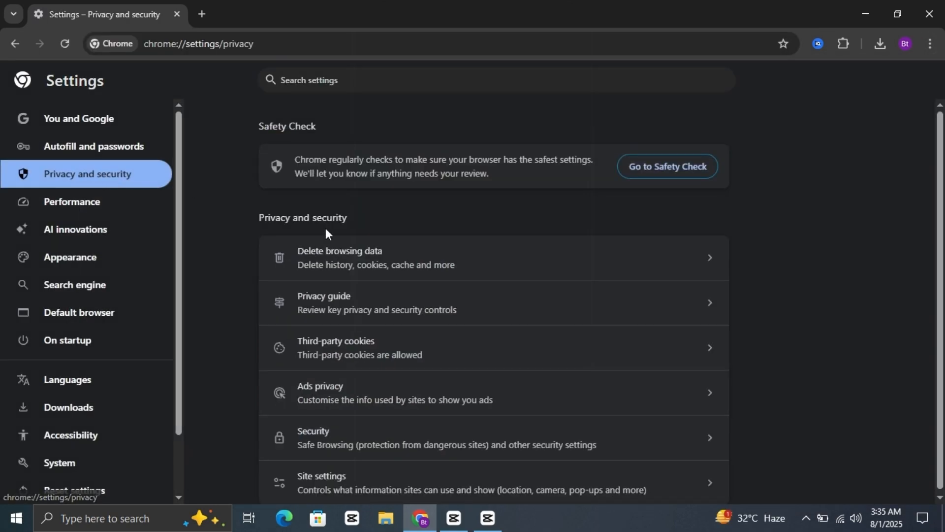
{"action": "mouse_move", "coordinate": [386, 266]}
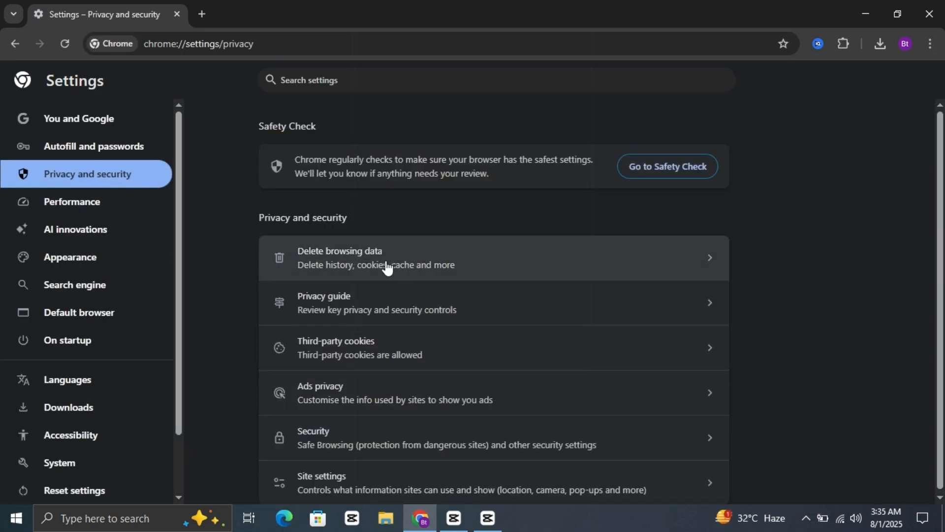
Delete browsing history, cookies and cached files with the time range set to All time.
{"action": "left_click", "coordinate": [375, 258]}
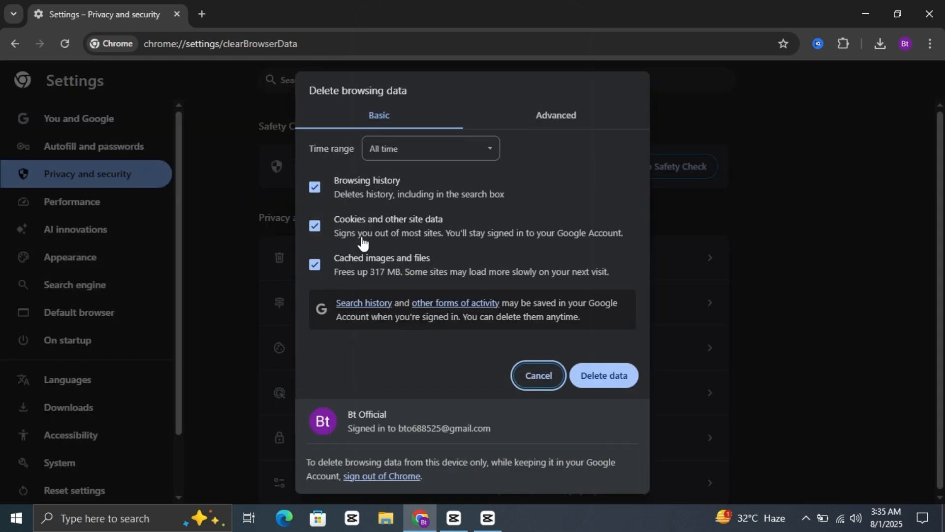
{"action": "left_click", "coordinate": [431, 149]}
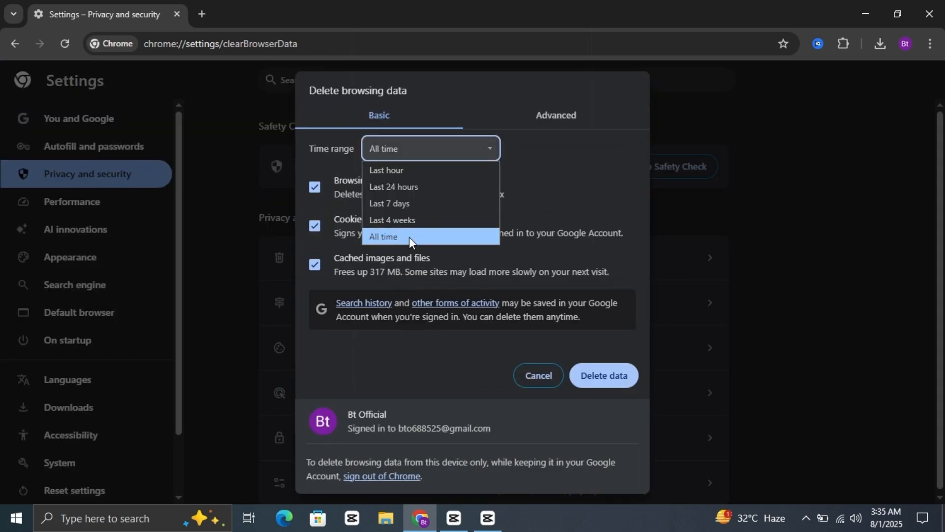
{"action": "left_click", "coordinate": [383, 236]}
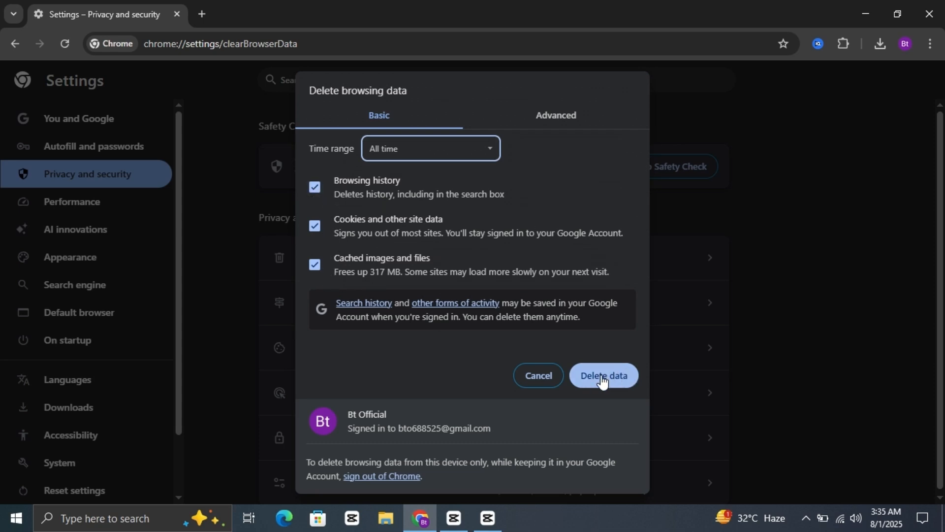
{"action": "left_click", "coordinate": [603, 375]}
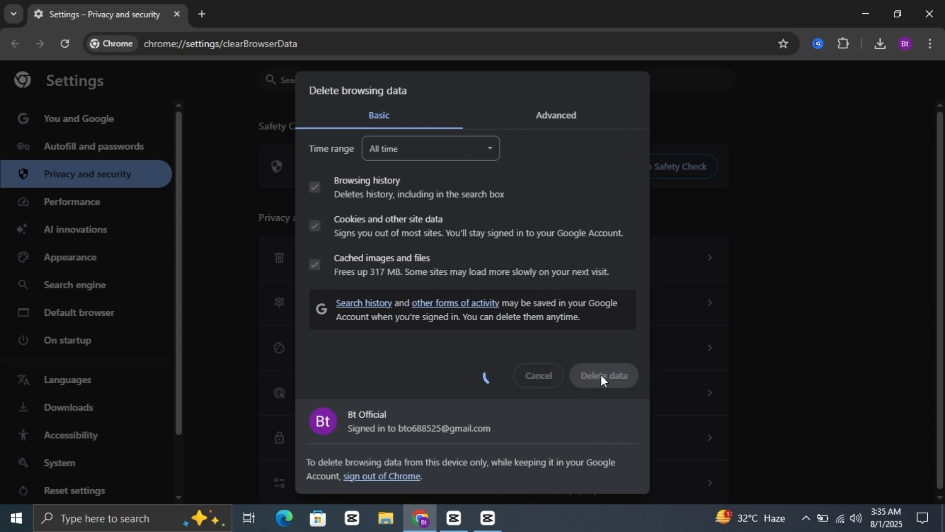
{"action": "left_click", "coordinate": [603, 375]}
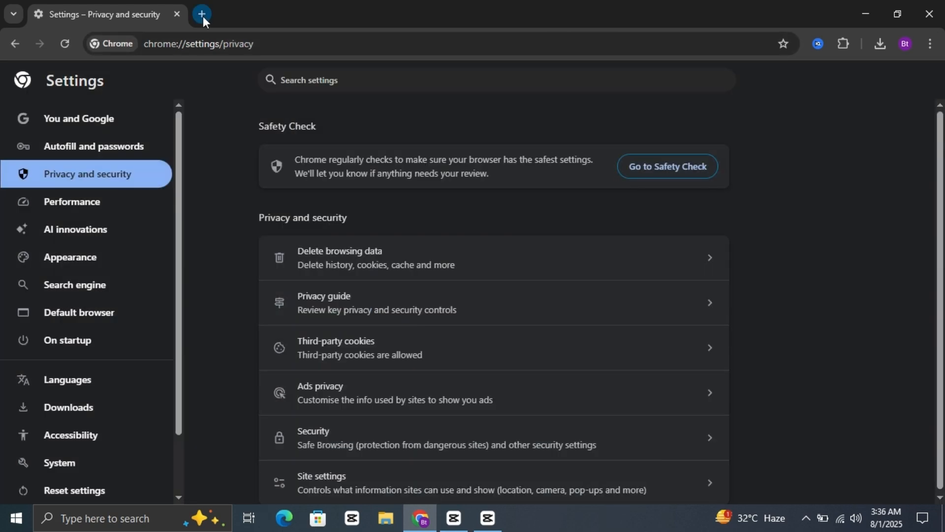
Open a new blank tab beside the settings tab.
{"action": "left_click", "coordinate": [201, 13]}
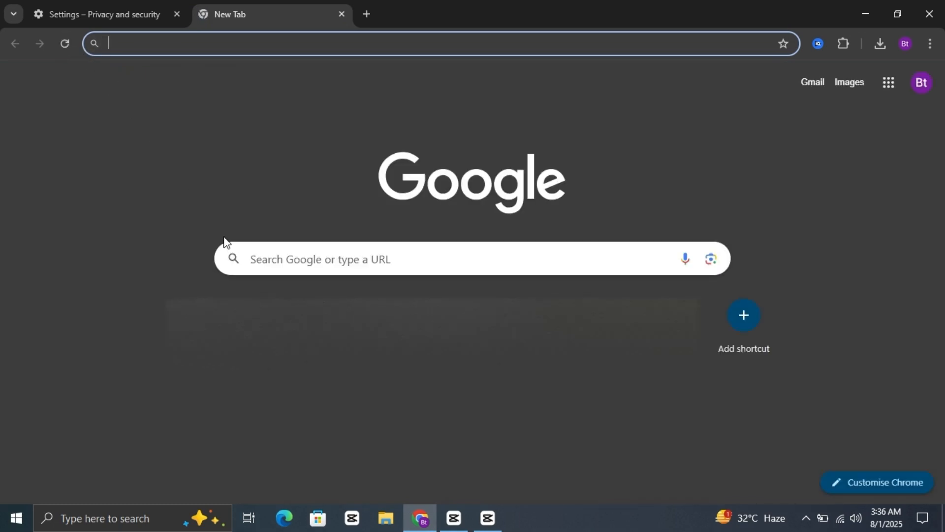
{"action": "mouse_move", "coordinate": [212, 225]}
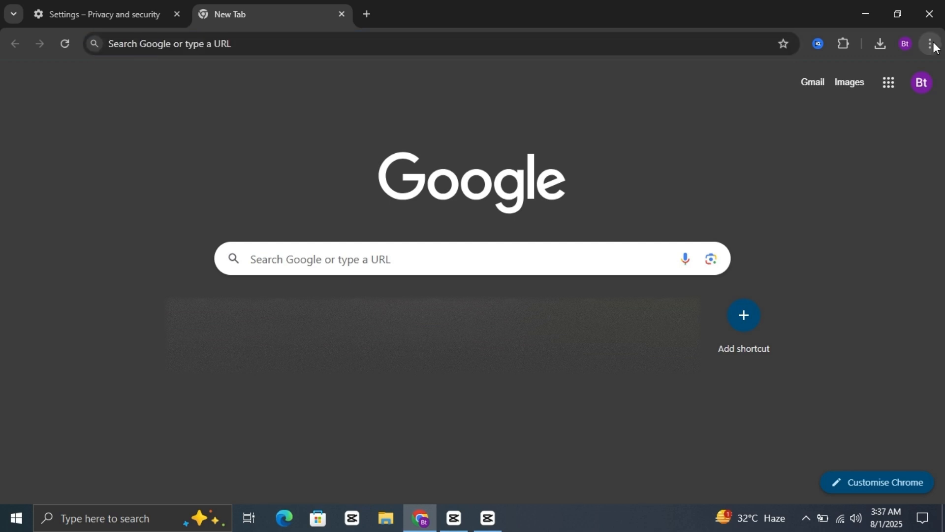
Open About Google Chrome from the Help menu to check for updates.
{"action": "left_click", "coordinate": [931, 44]}
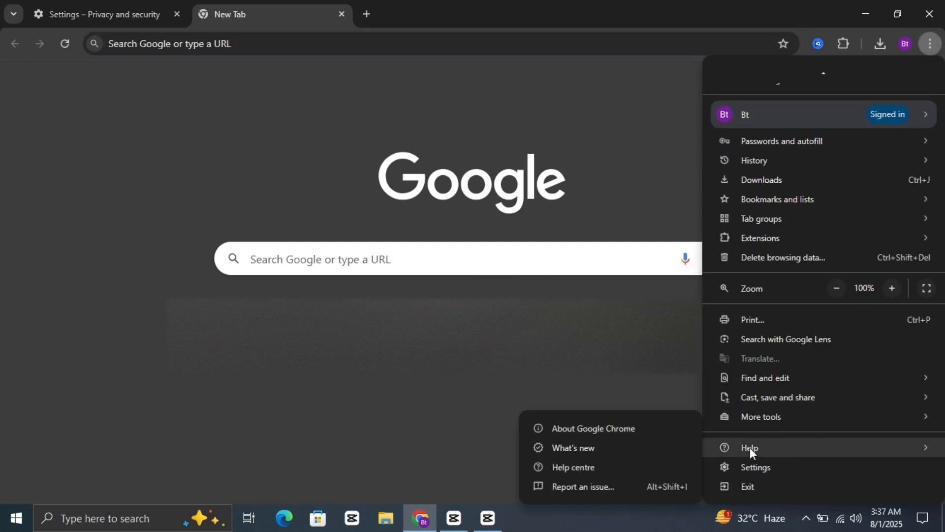
{"action": "left_click", "coordinate": [593, 430]}
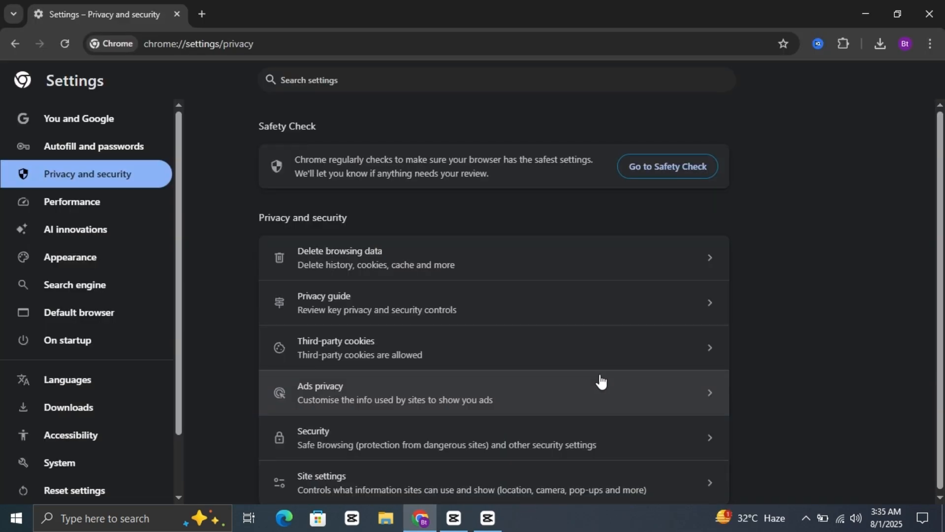
{"action": "mouse_move", "coordinate": [589, 353]}
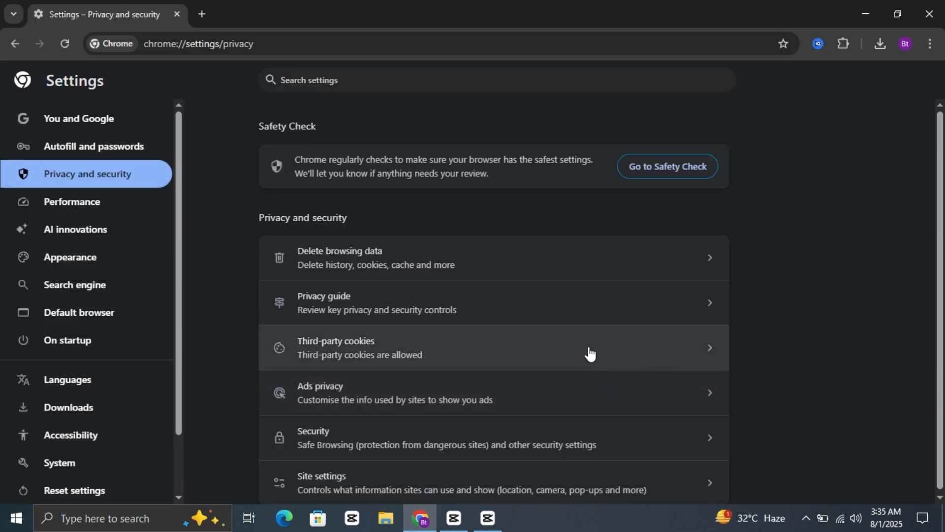
{"action": "mouse_move", "coordinate": [935, 44]}
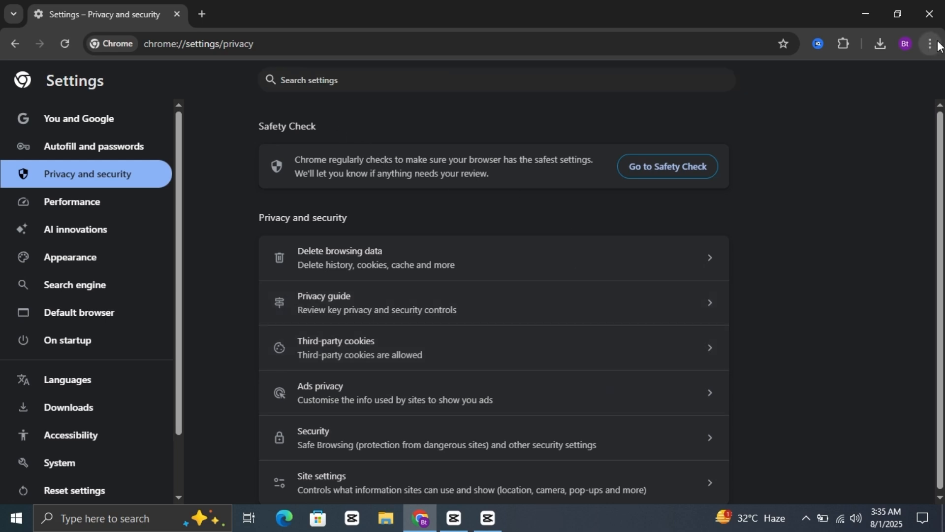
Show the main menu with the Extensions submenu visible.
{"action": "left_click", "coordinate": [931, 43]}
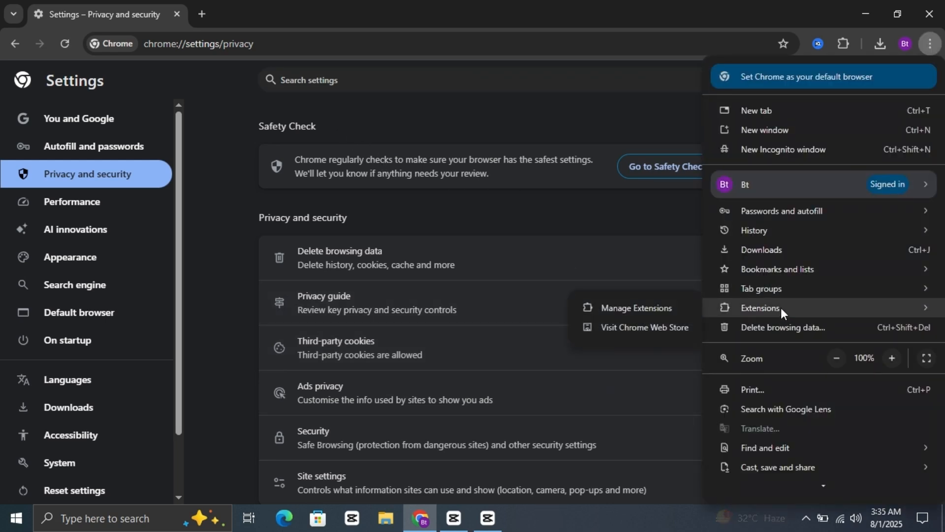
{"action": "mouse_move", "coordinate": [667, 311]}
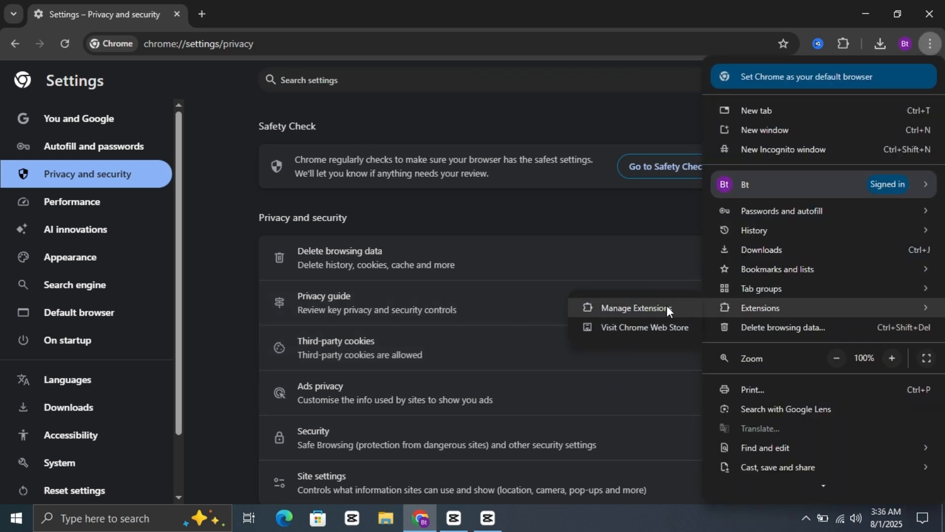
Open the Extensions page via Manage Extensions, listing Google Docs Offline and vidIQ Vision.
{"action": "left_click", "coordinate": [635, 307]}
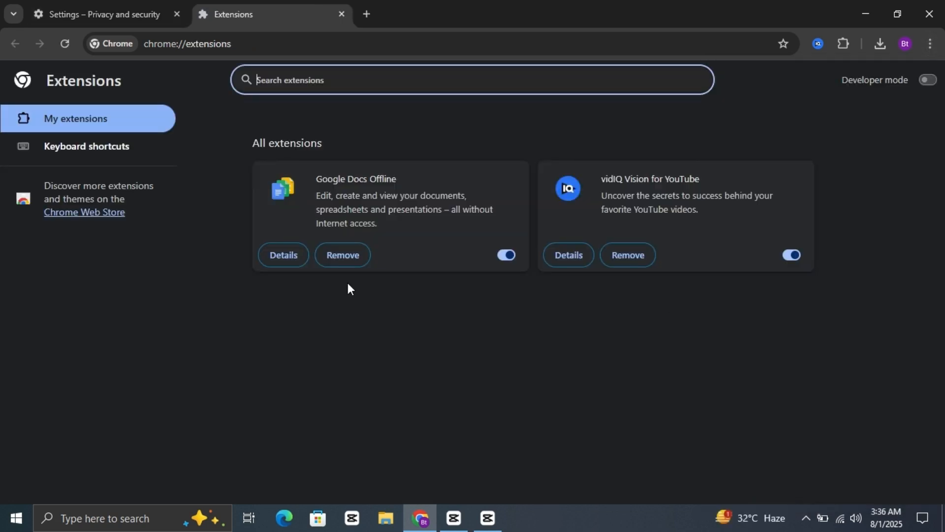
{"action": "mouse_move", "coordinate": [380, 295]}
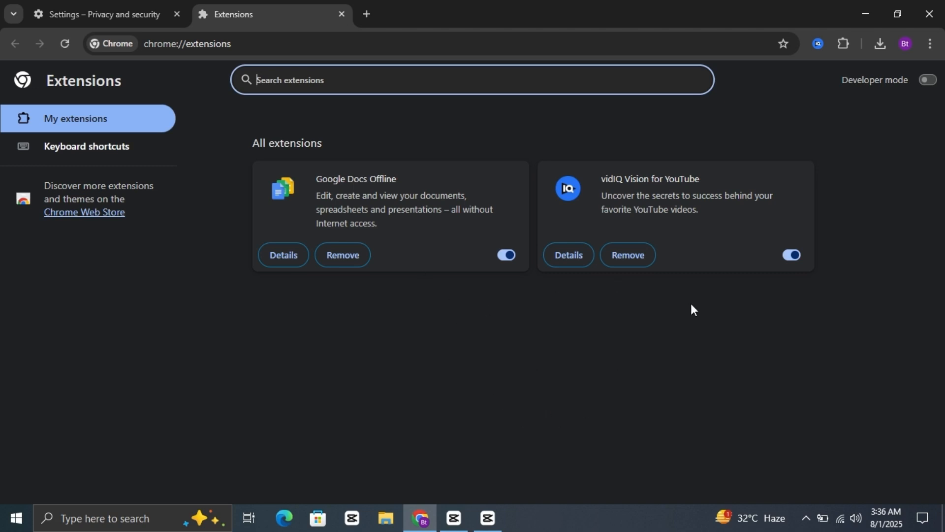
{"action": "mouse_move", "coordinate": [558, 310]}
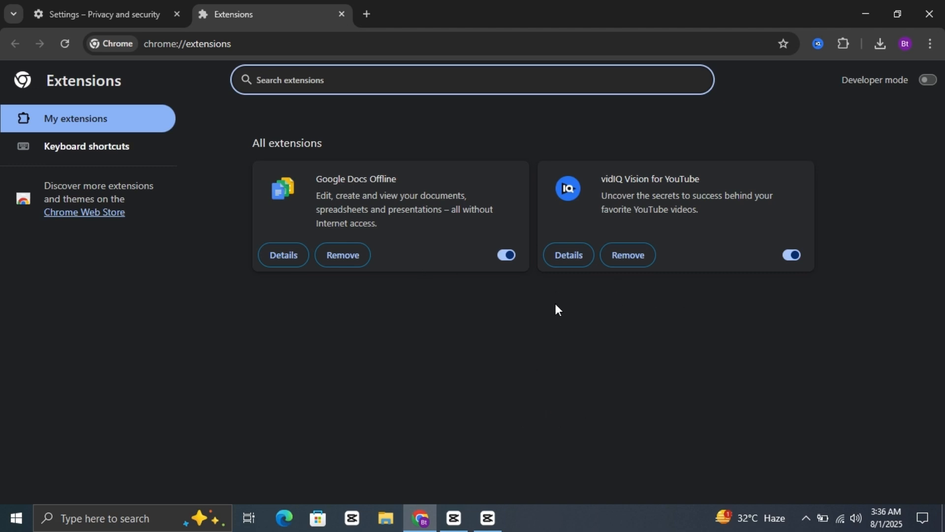